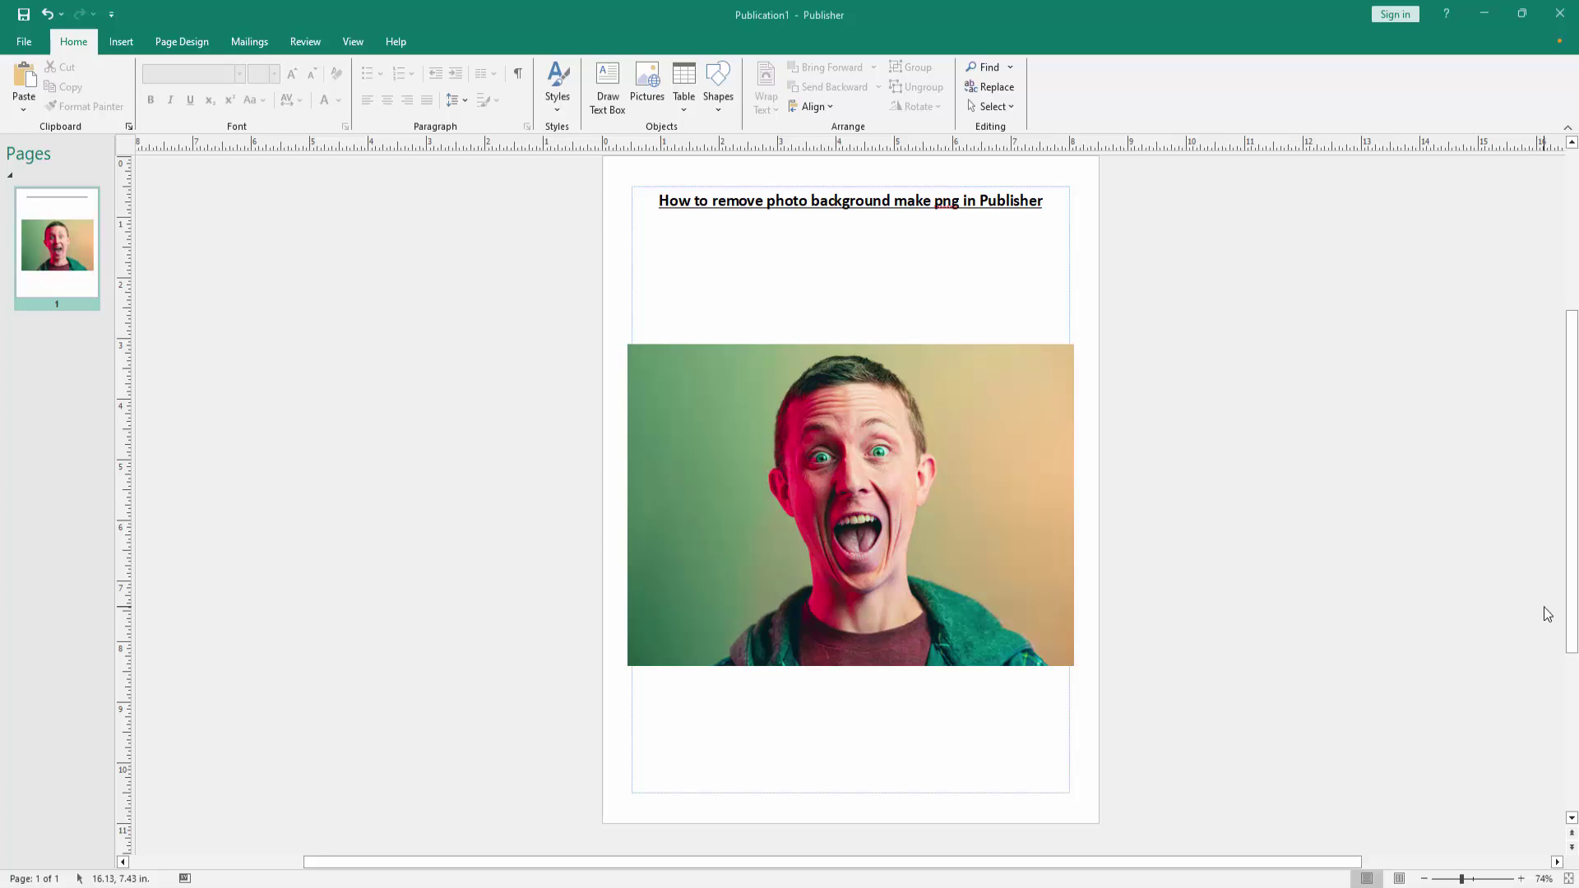
mouse_move(1493, 615)
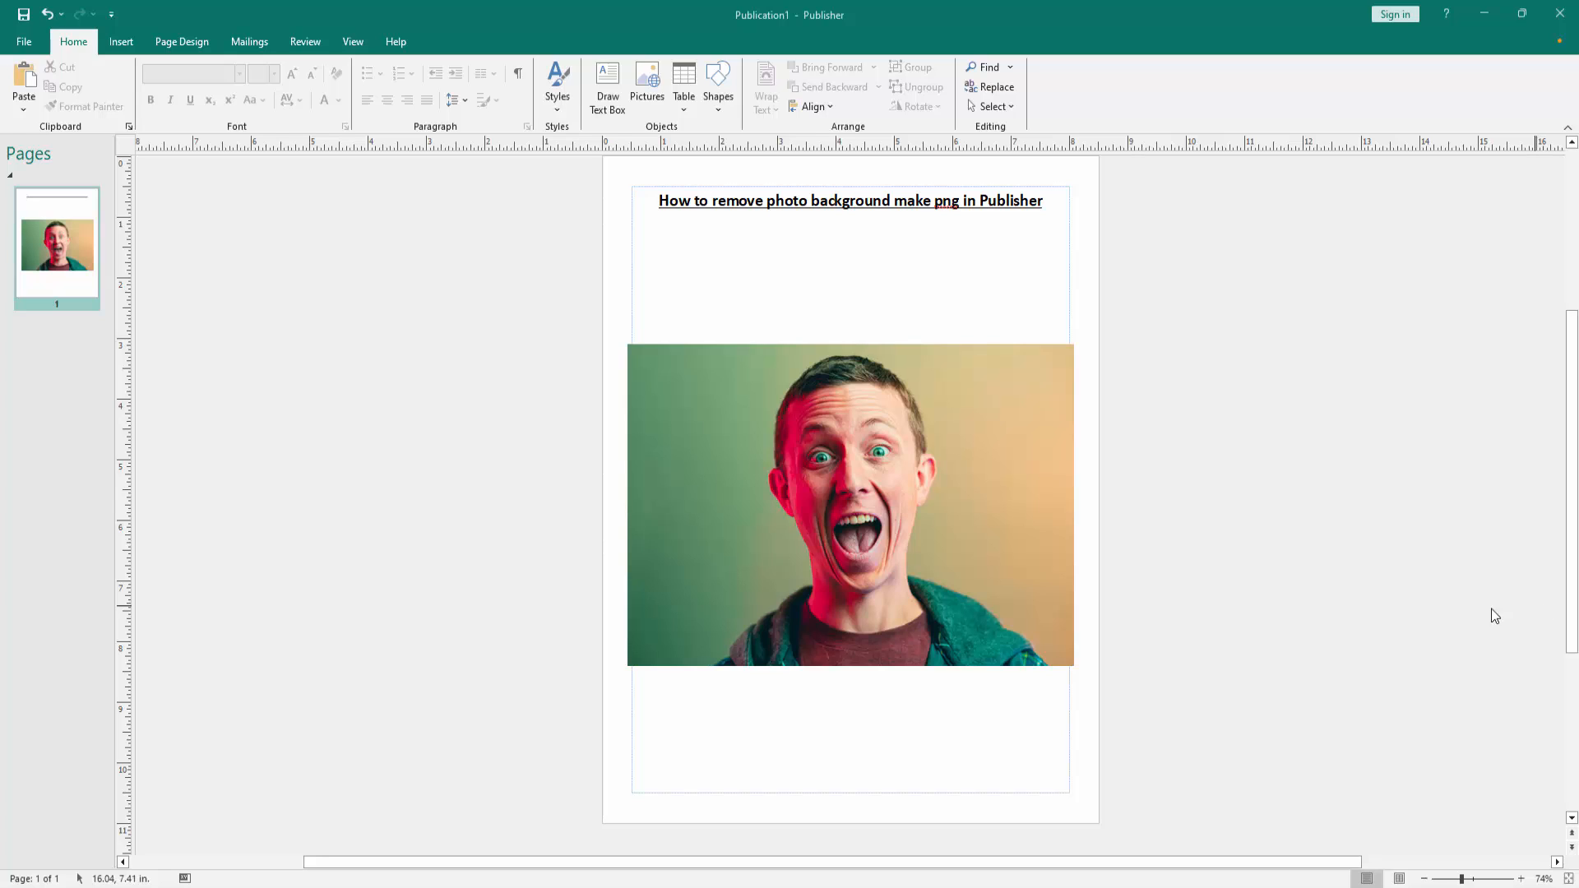
mouse_move(1250, 434)
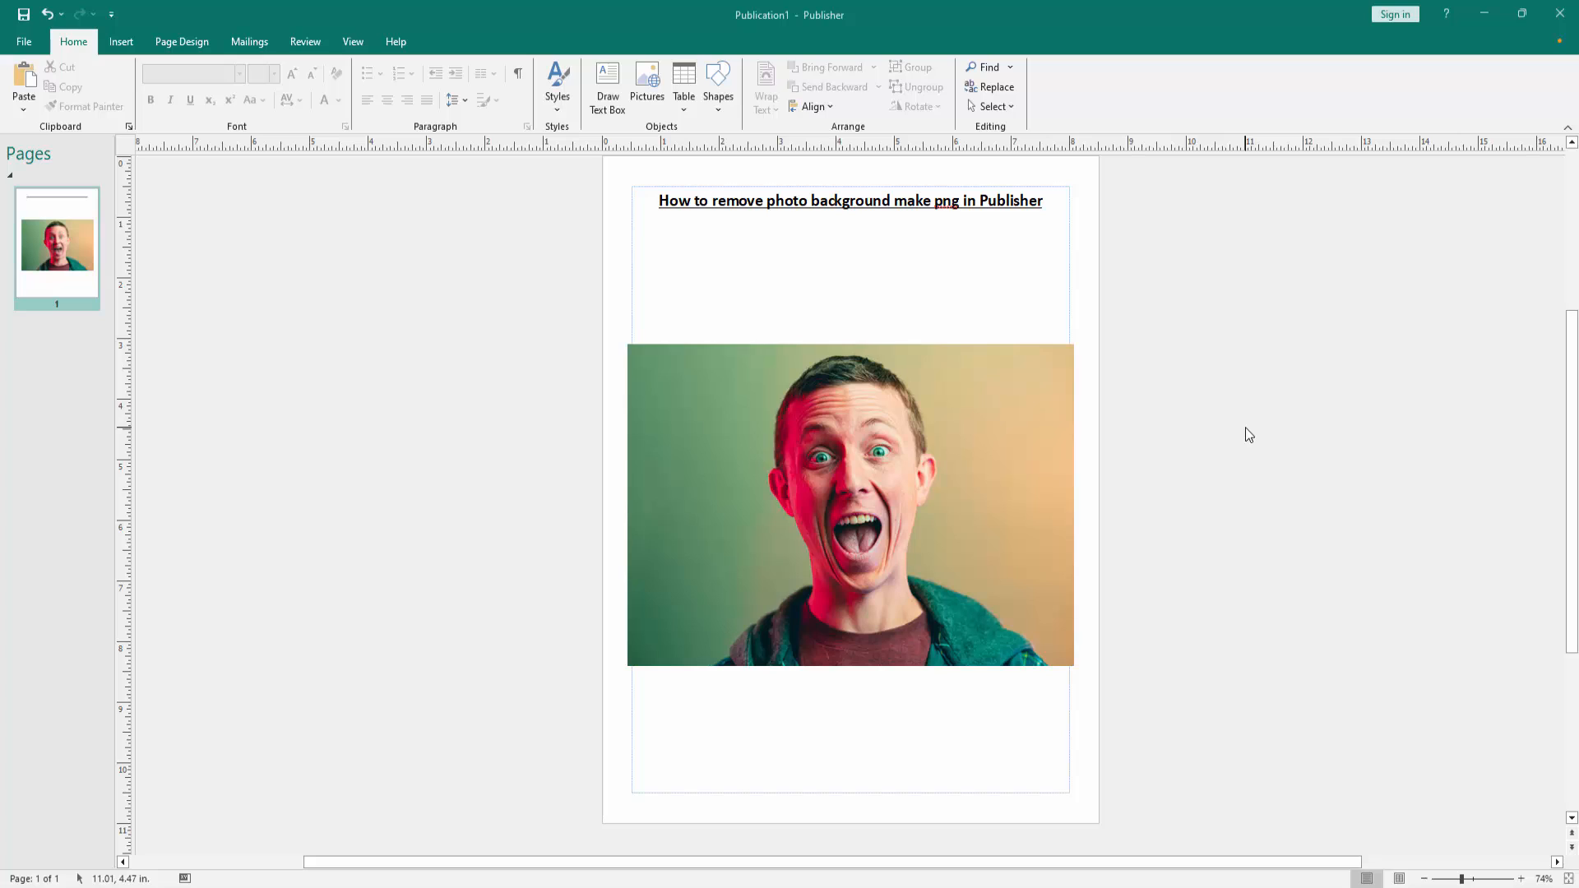
mouse_move(959, 443)
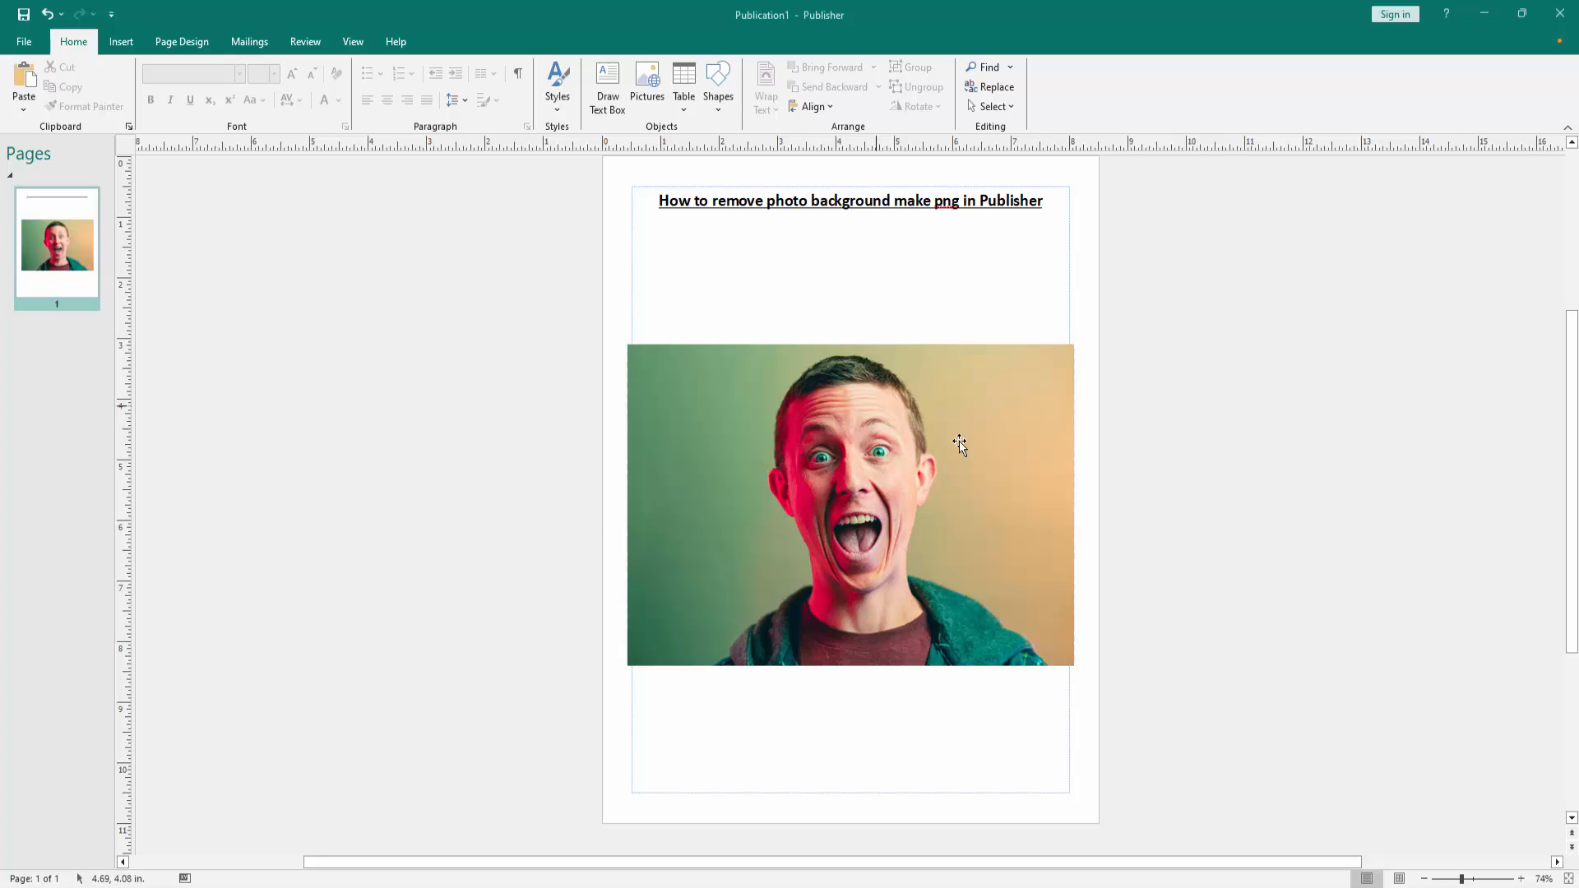
Step: Select the man's portrait photo on the Publisher page
left_click(959, 442)
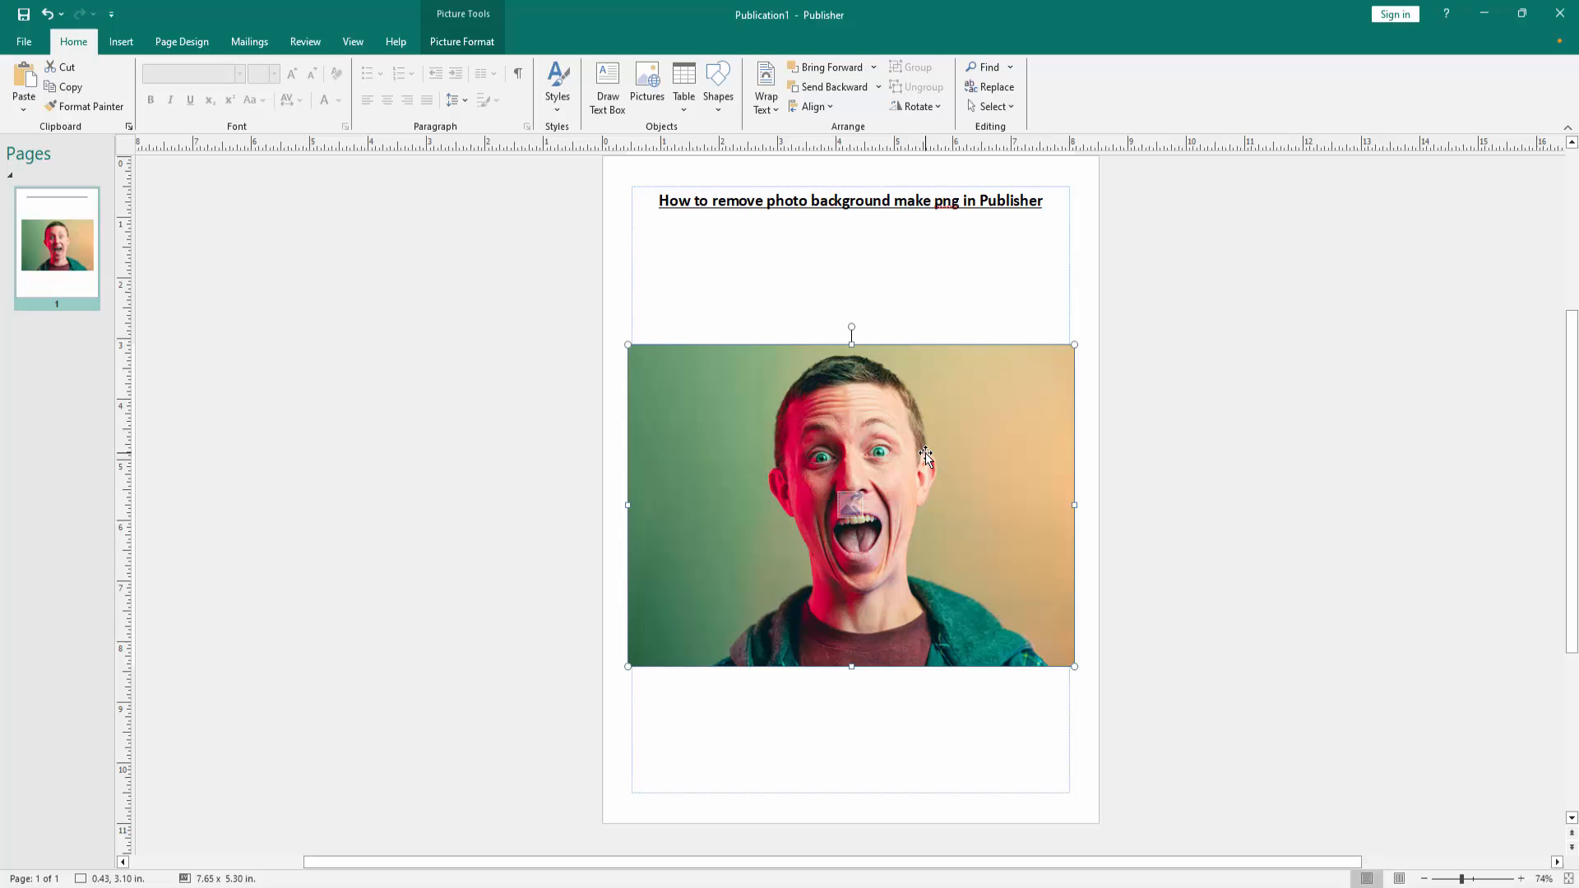
mouse_move(619, 598)
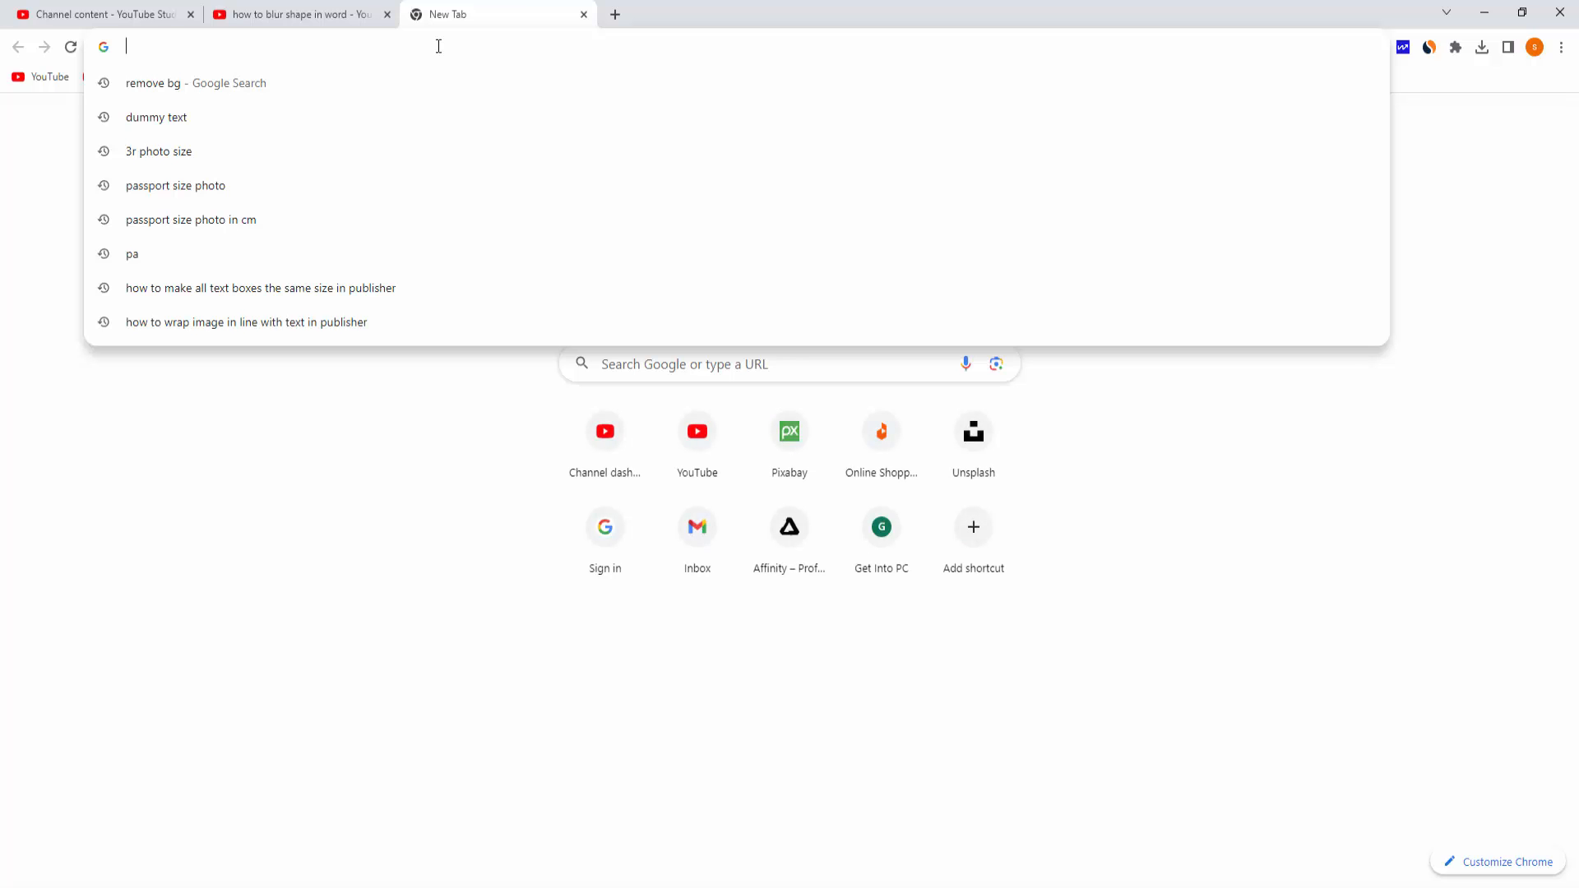
Step: Search 'remove bg', upload the portrait to remove.bg and download the cut-out PNG
type("remove bg")
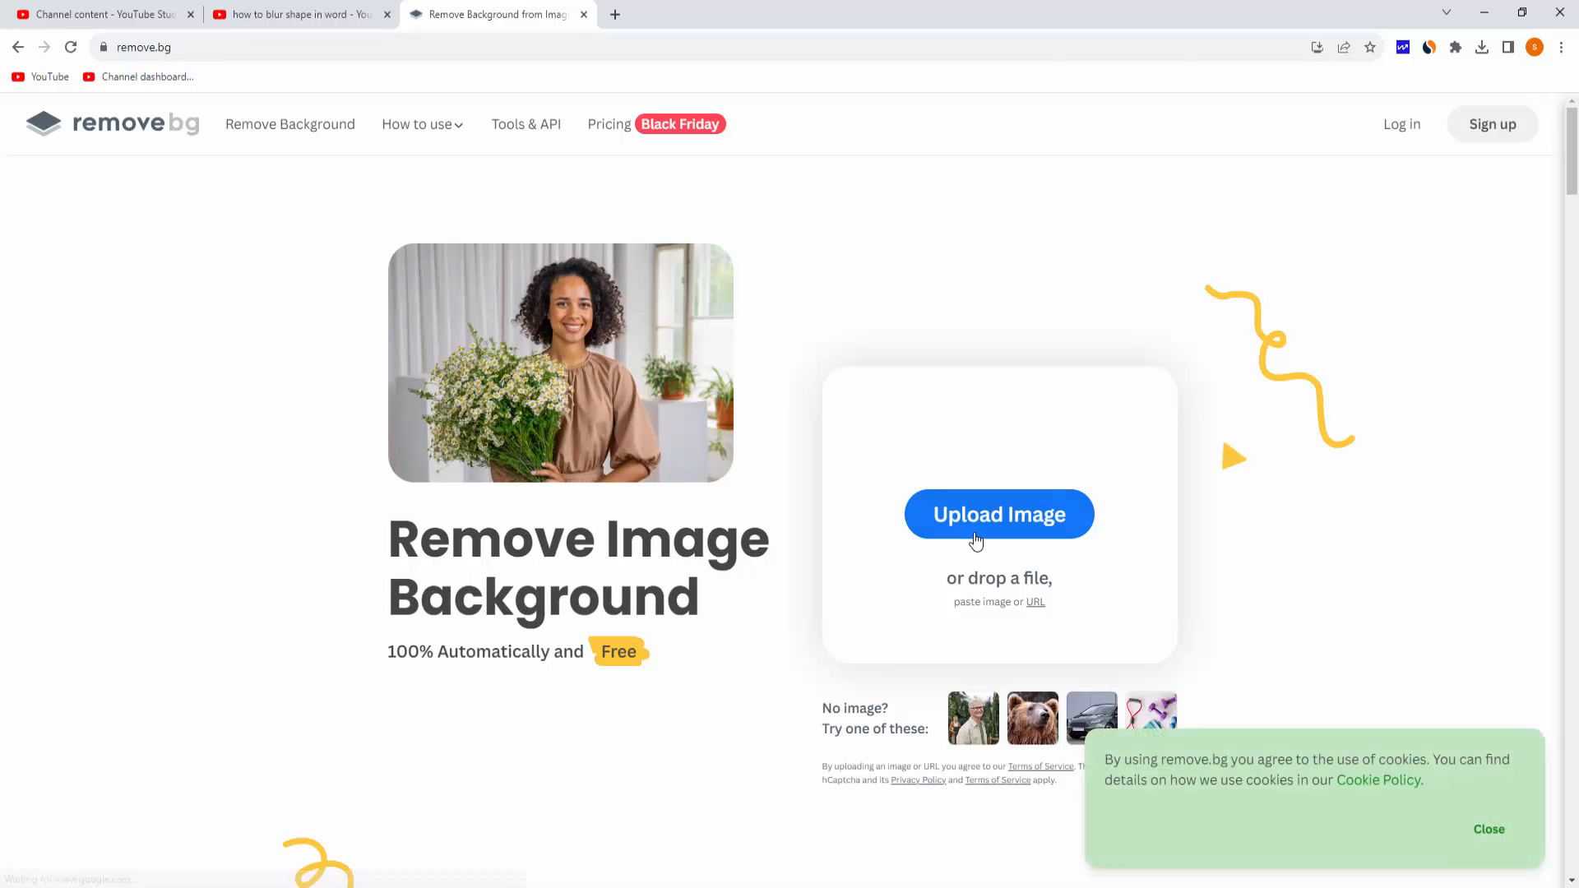
left_click(998, 514)
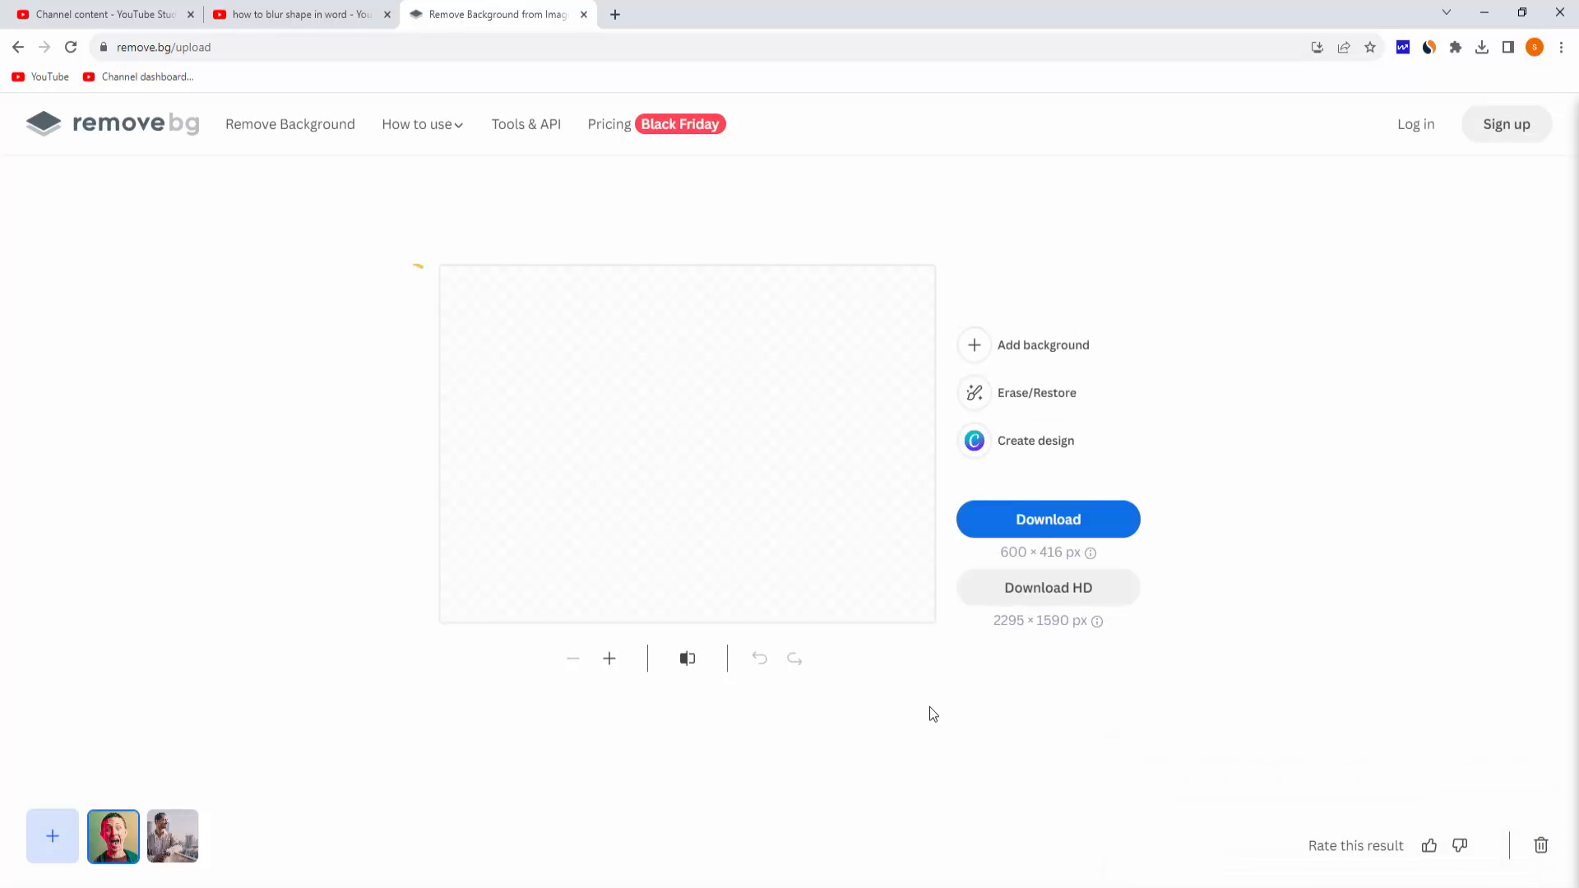
left_click(1047, 518)
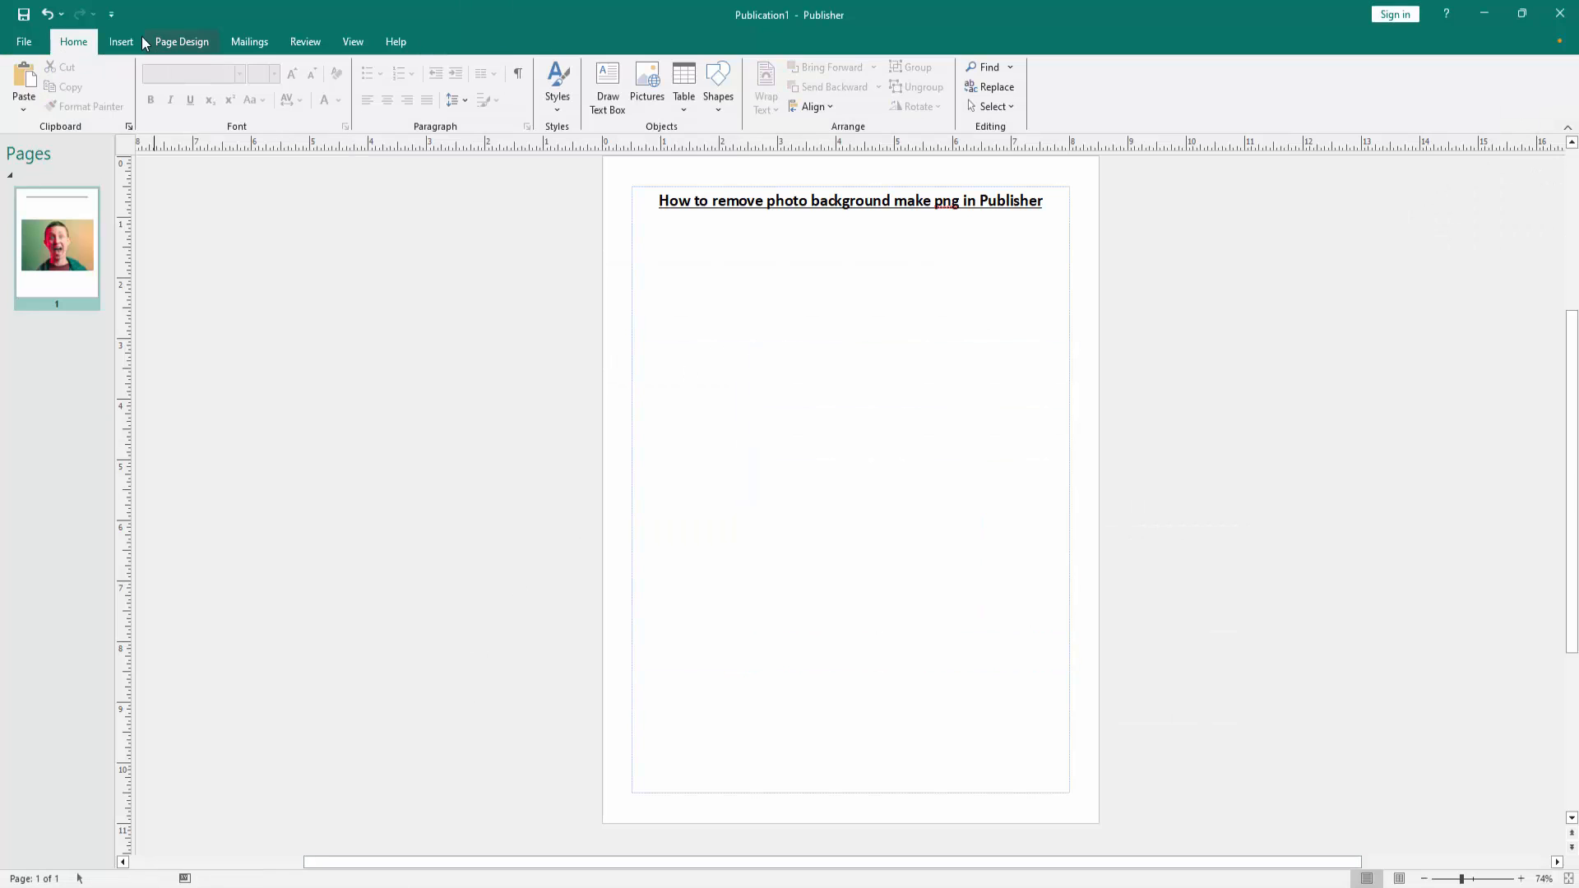
Step: Insert the Picture1-removebg-preview PNG from the Downloads folder onto the page
left_click(121, 42)
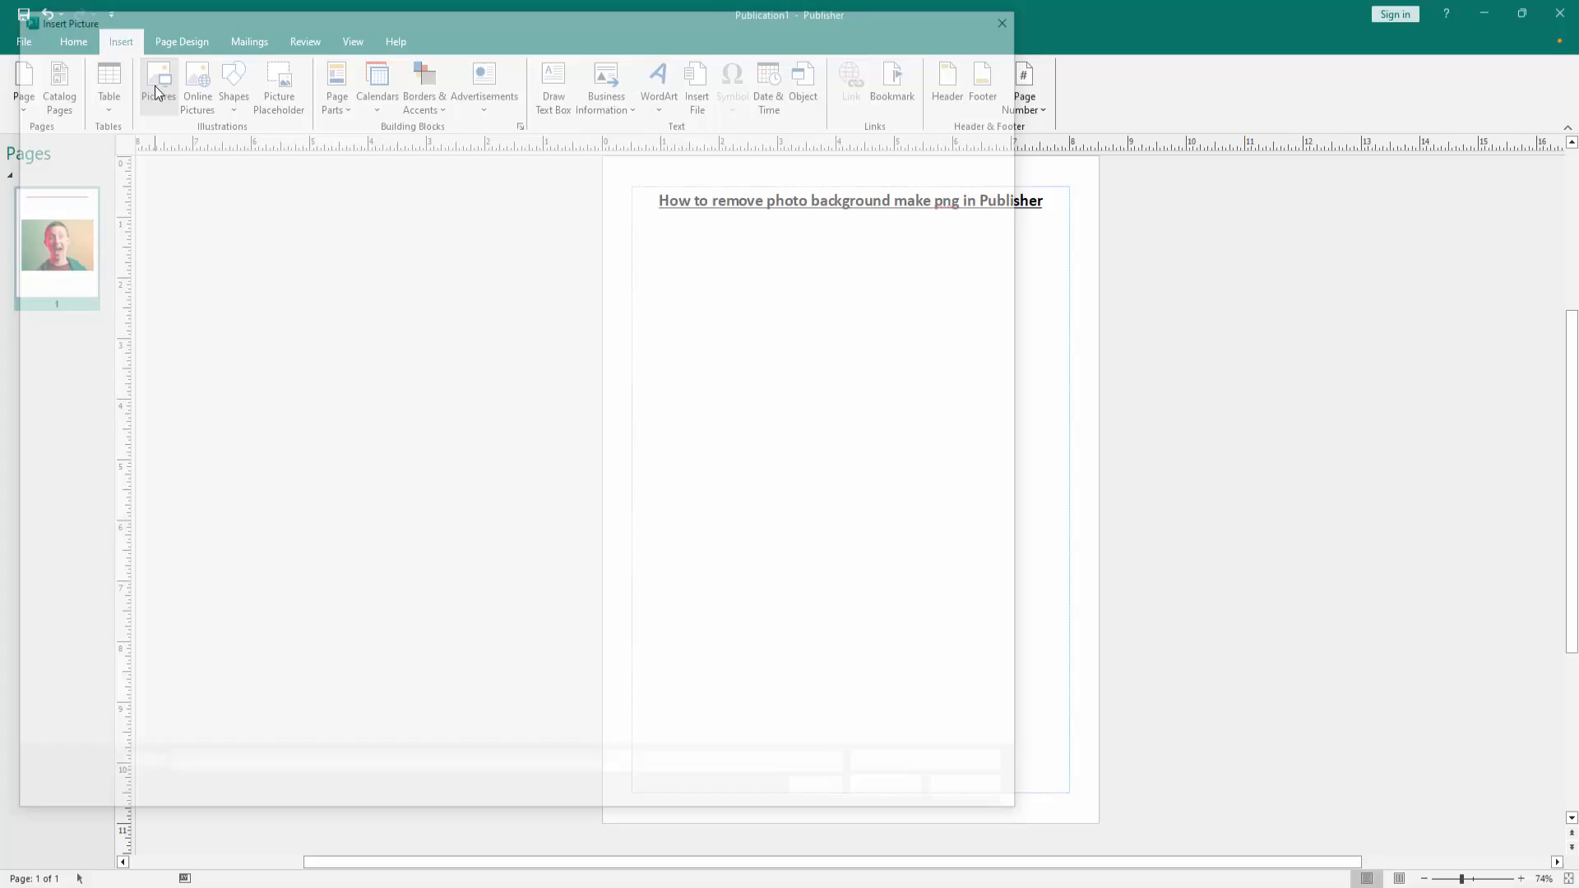
left_click(161, 80)
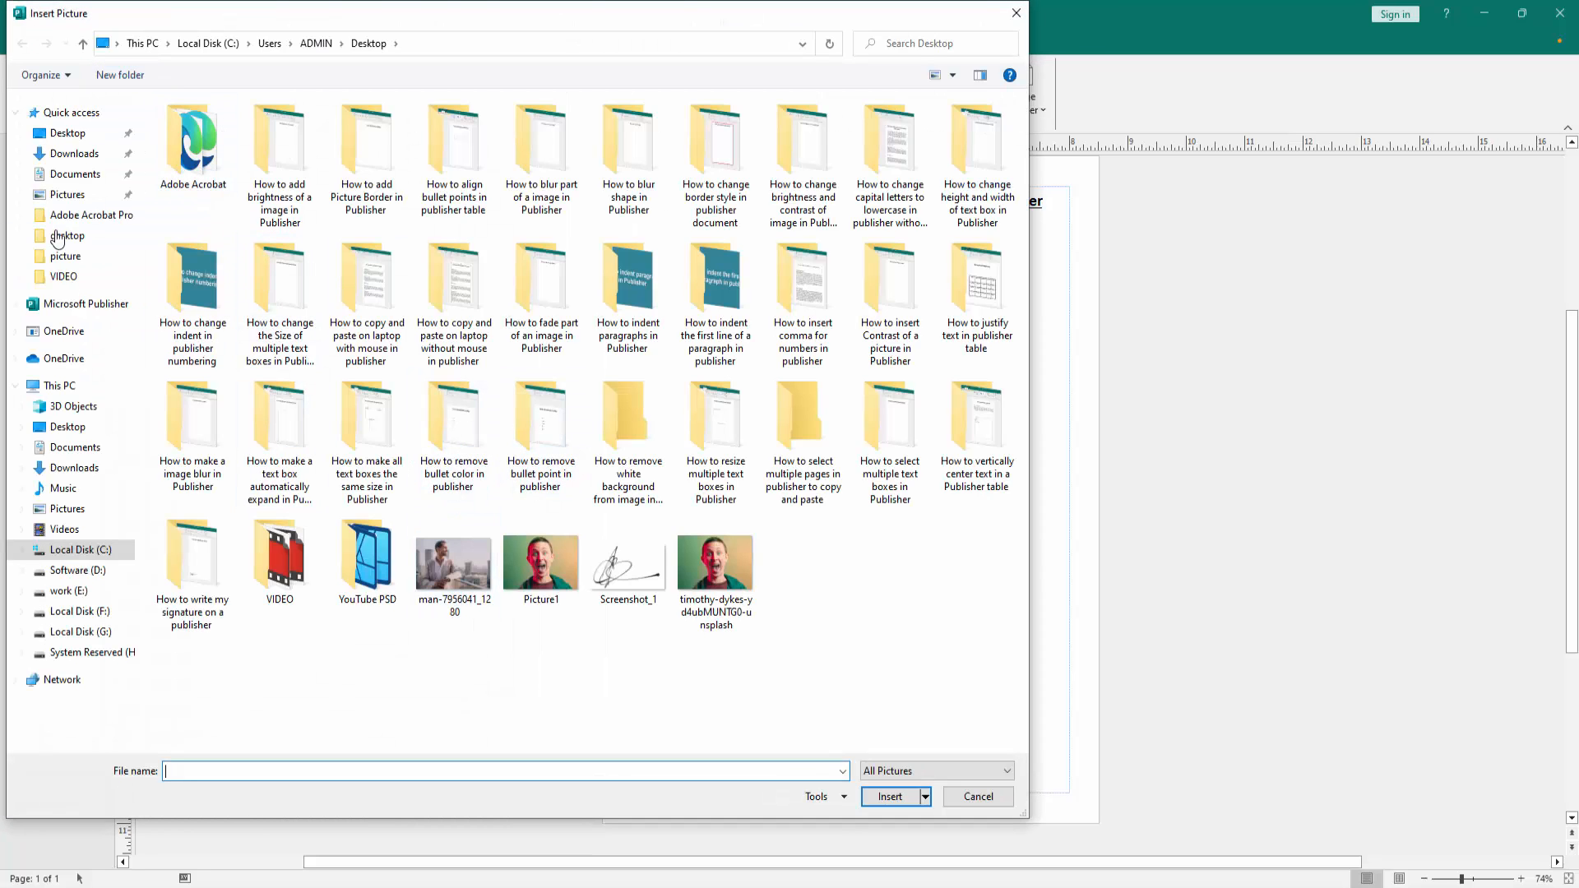
left_click(72, 153)
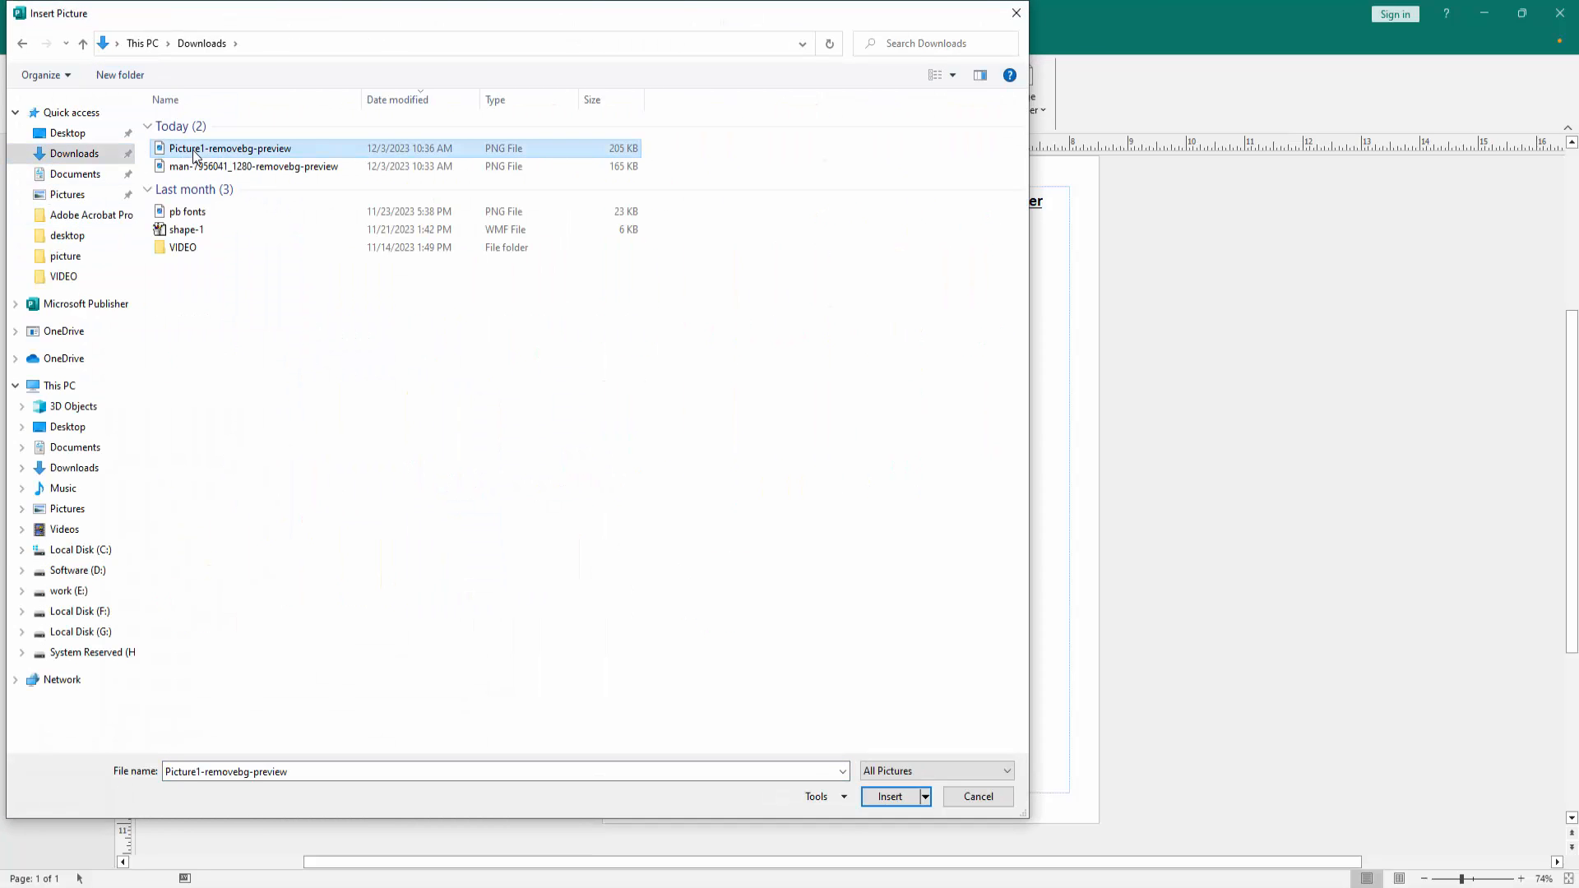
left_click(892, 796)
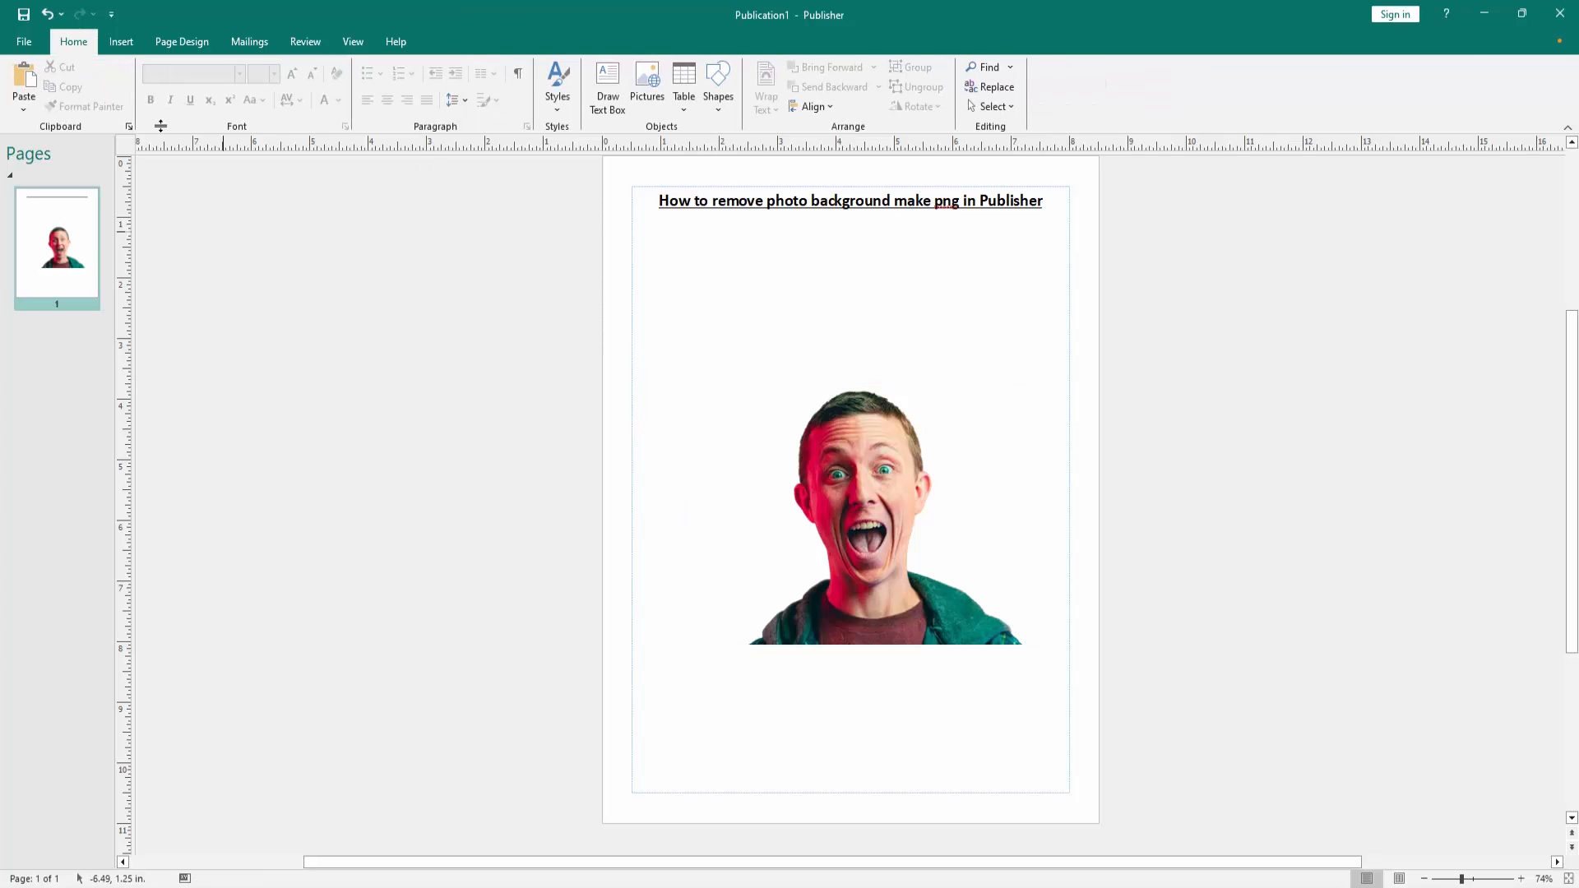
Step: Draw a blue rounded rectangle over the portrait area and send it behind the photo
left_click(120, 43)
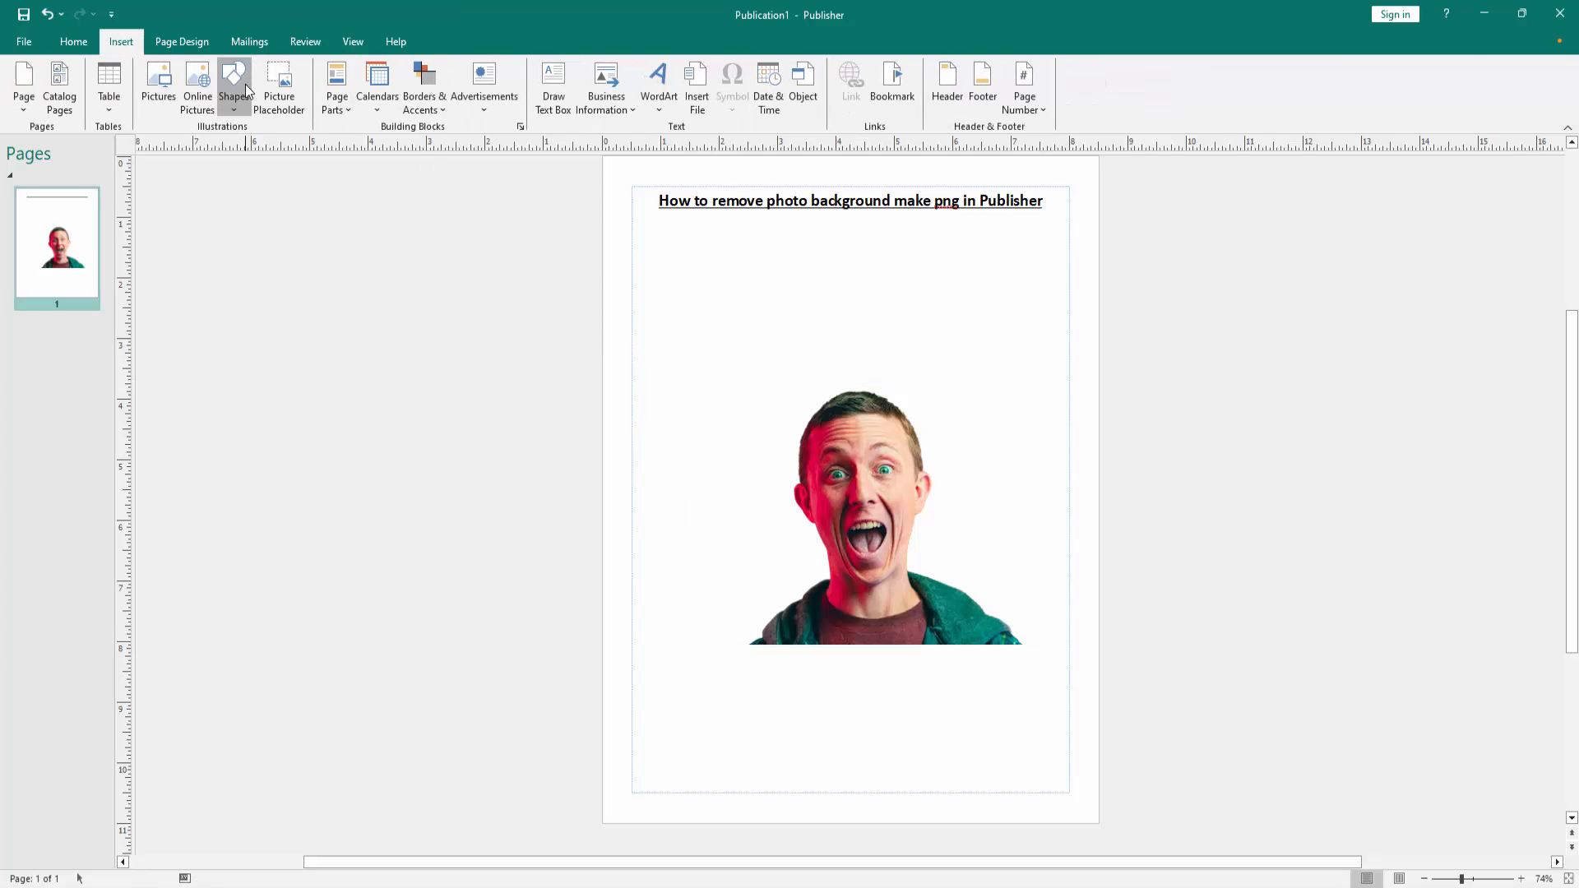
left_click_drag(665, 355, 962, 558)
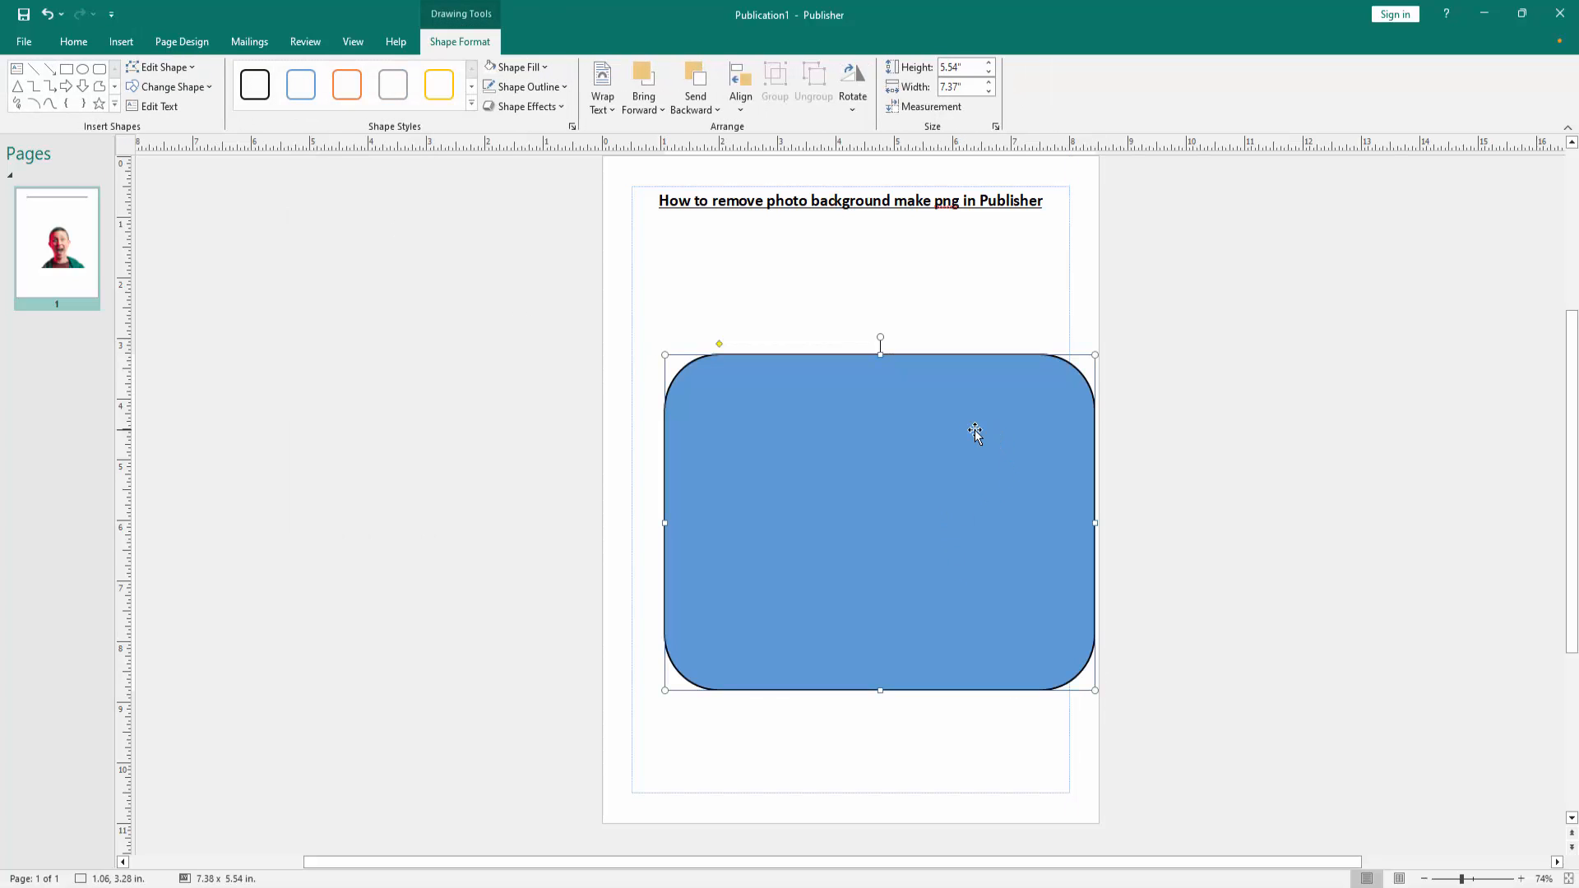
left_click(694, 83)
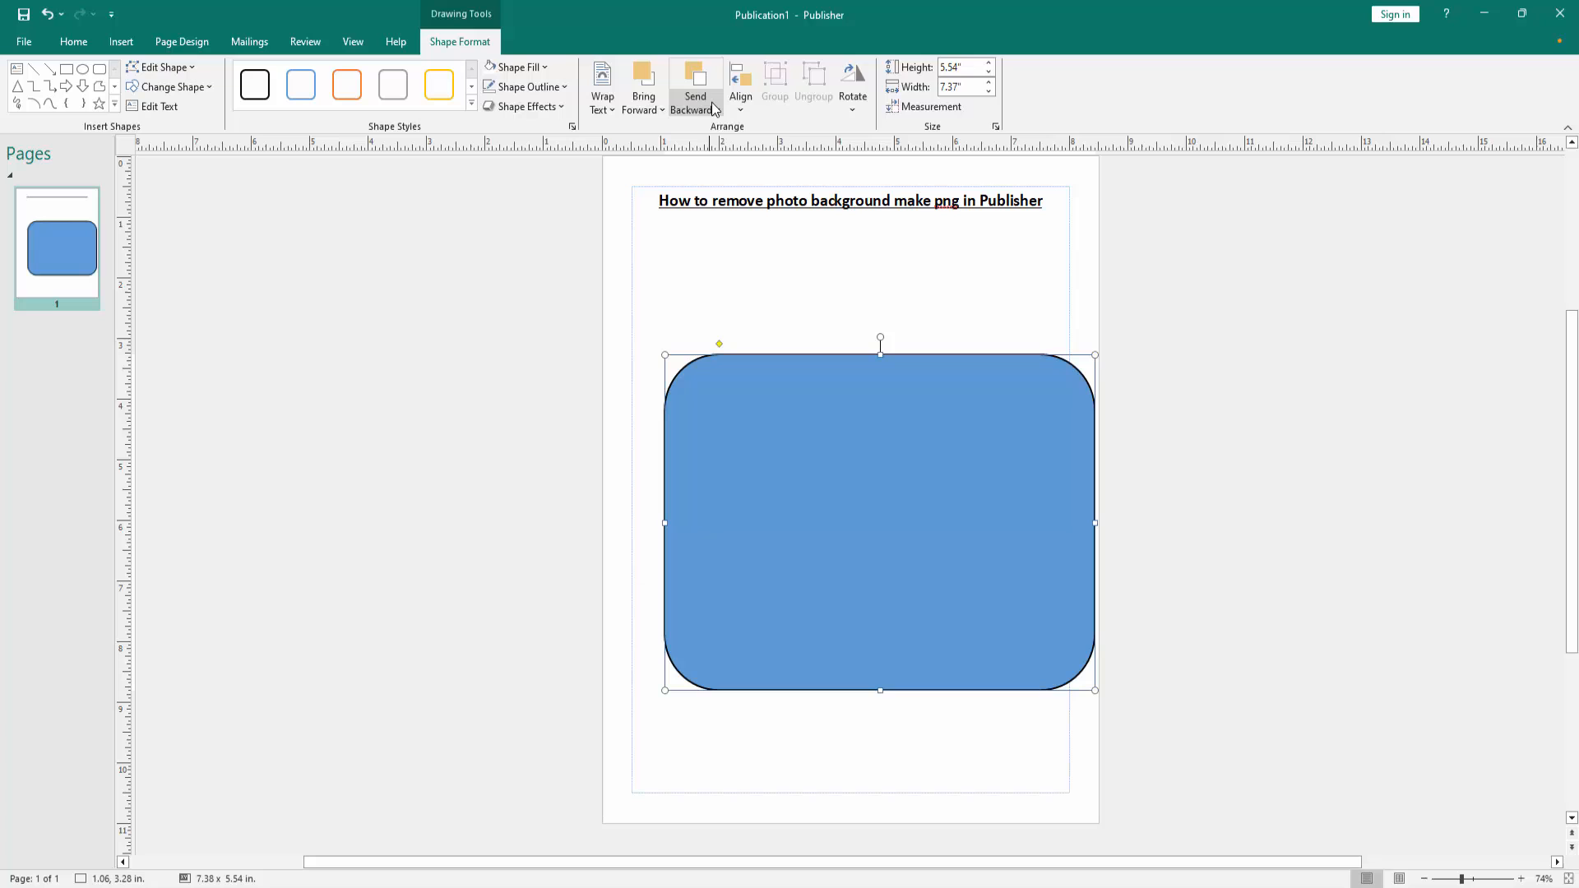